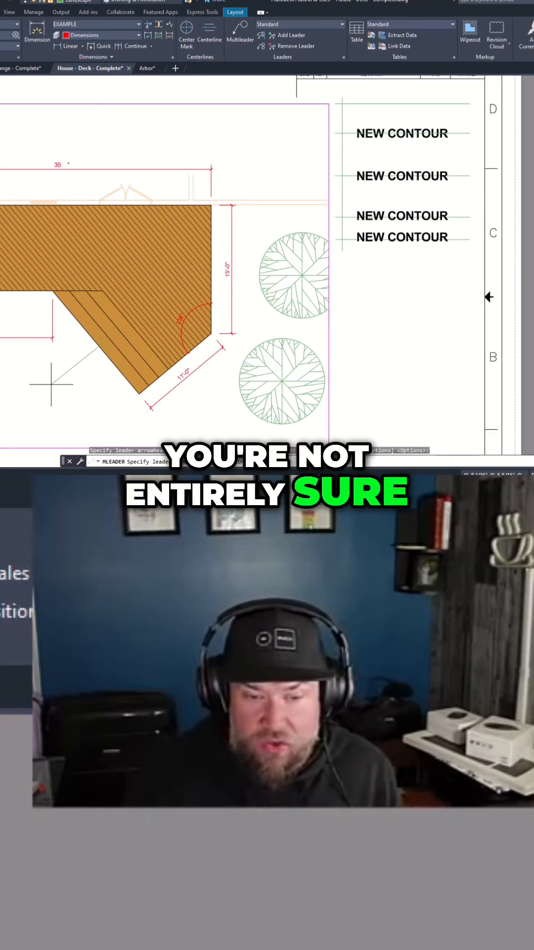
# Place the multileader arrowhead on the hatched deck
pyautogui.click(103, 343)
pyautogui.write('NEW DECK')
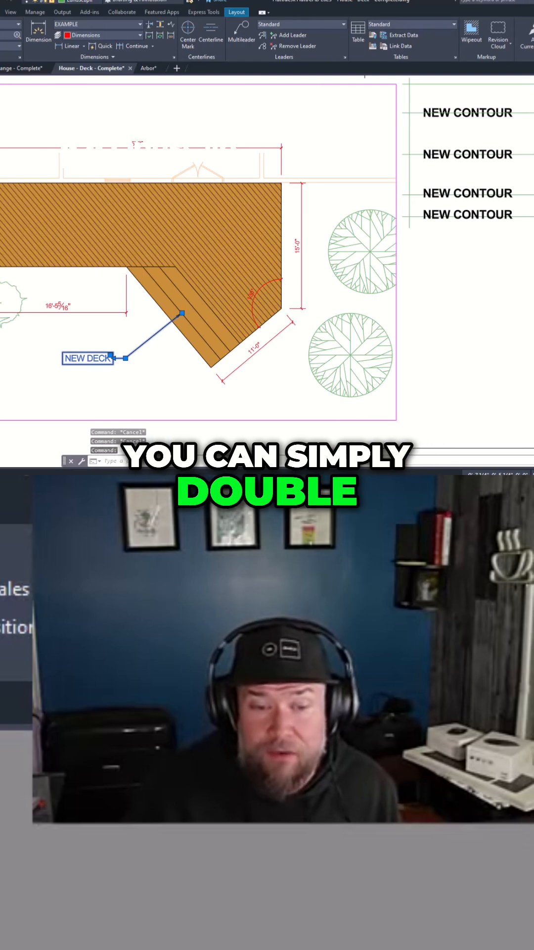
# Edit the NEW DECK text and apply a background mask using the drawing background colour
pyautogui.doubleClick(87, 357)
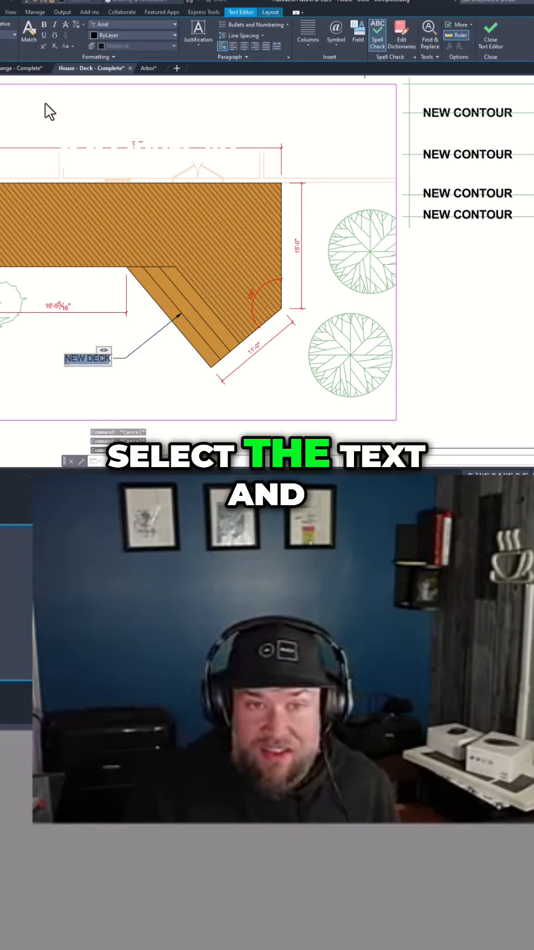
pyautogui.click(458, 35)
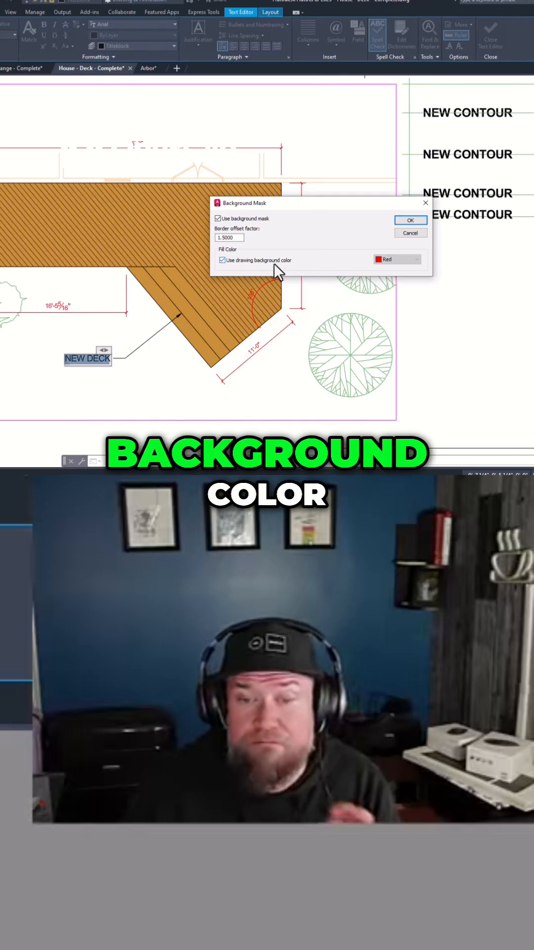
pyautogui.click(411, 219)
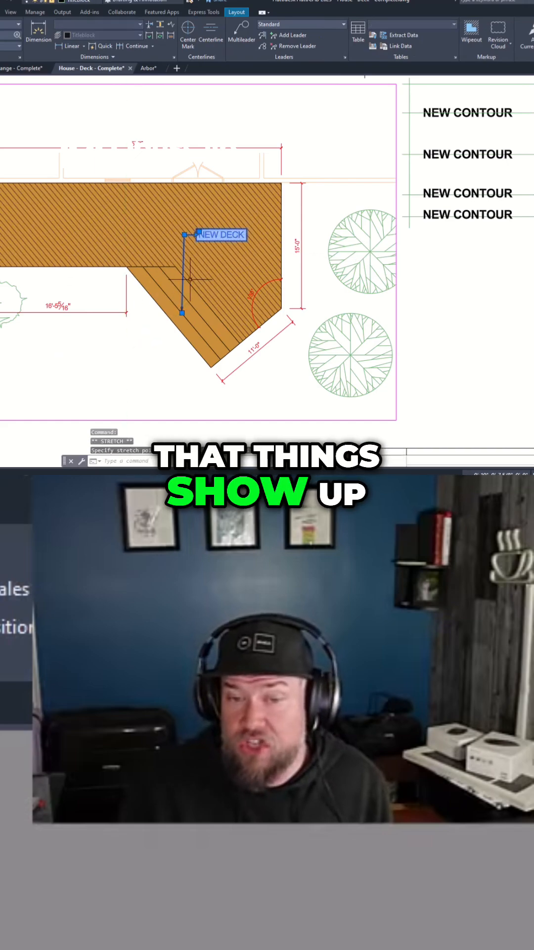
# Deselect the NEW DECK multileader after positioning it inside the hatched deck
pyautogui.press('Escape')
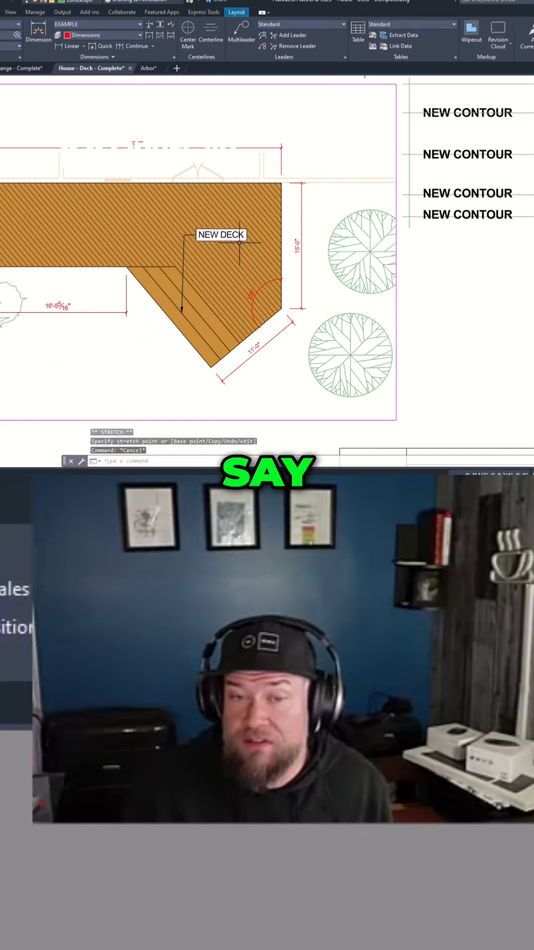